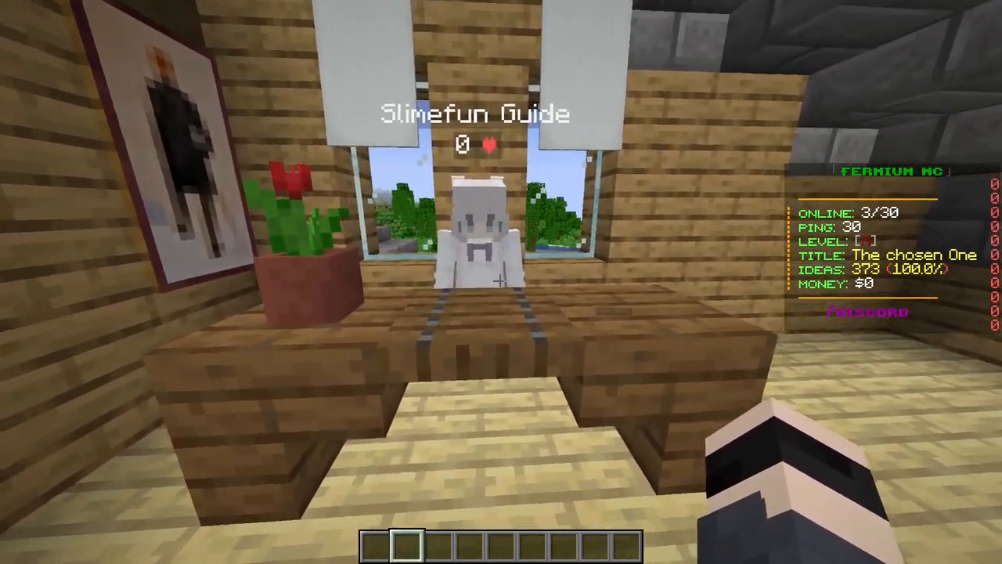
pyautogui.moveTo(501, 282)
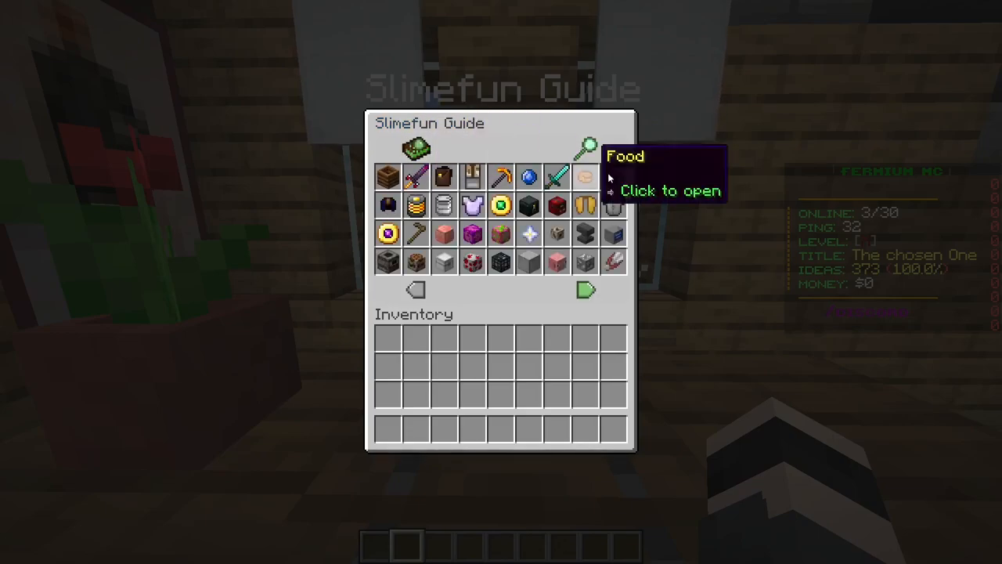
# - View the Slimefun Guide weapons category's default icons, then return with the back arrow
pyautogui.click(586, 177)
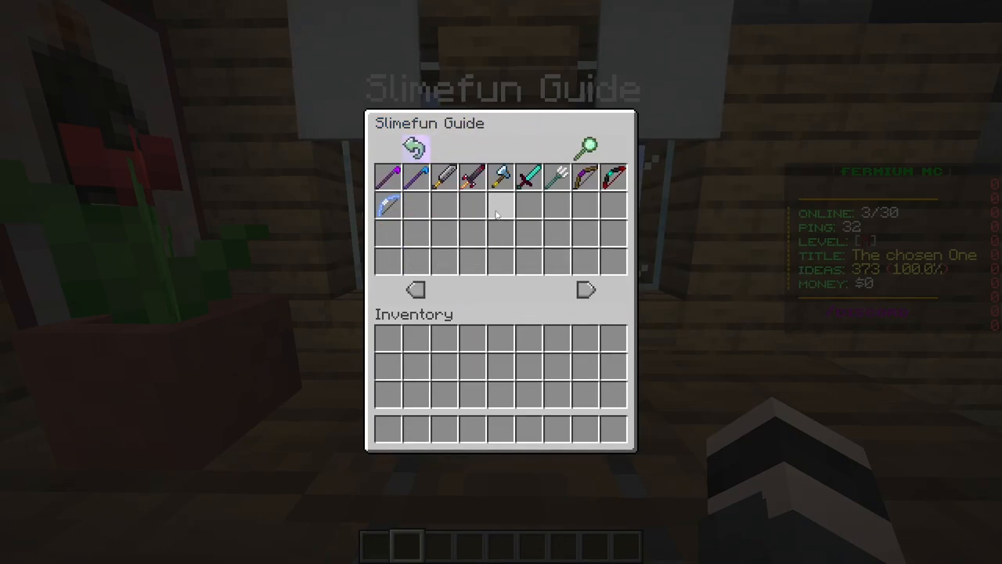
pyautogui.click(412, 148)
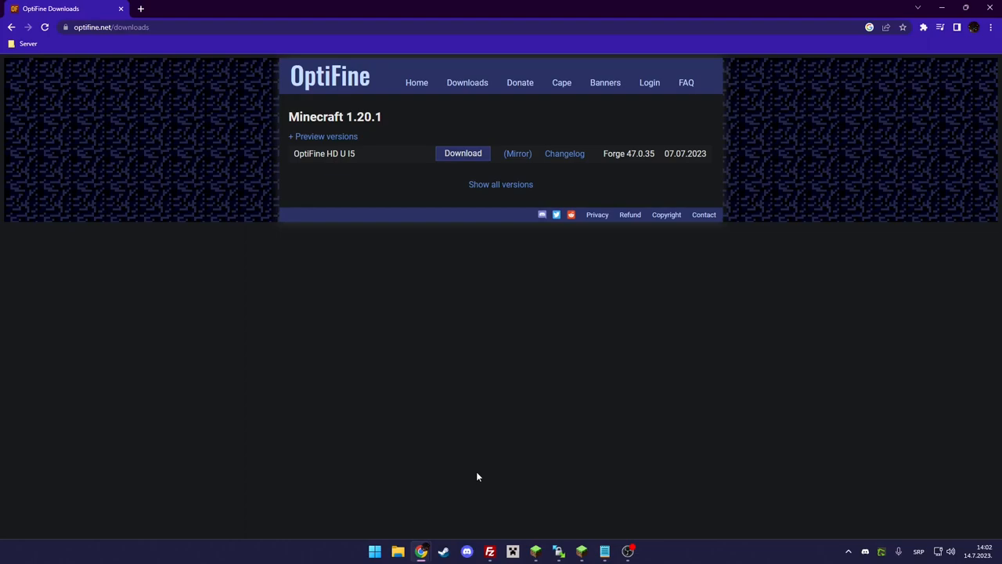
pyautogui.moveTo(272, 75)
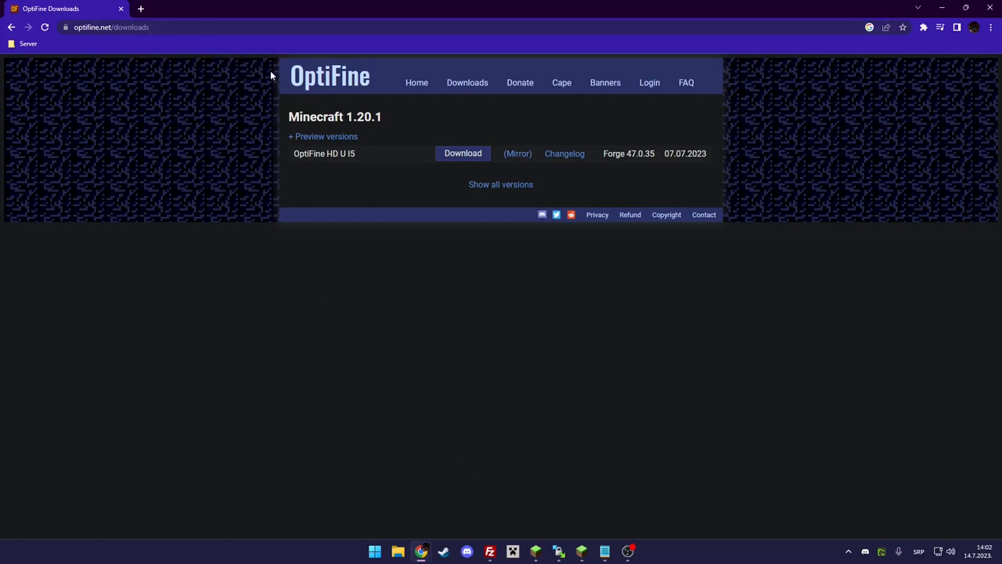
pyautogui.moveTo(198, 119)
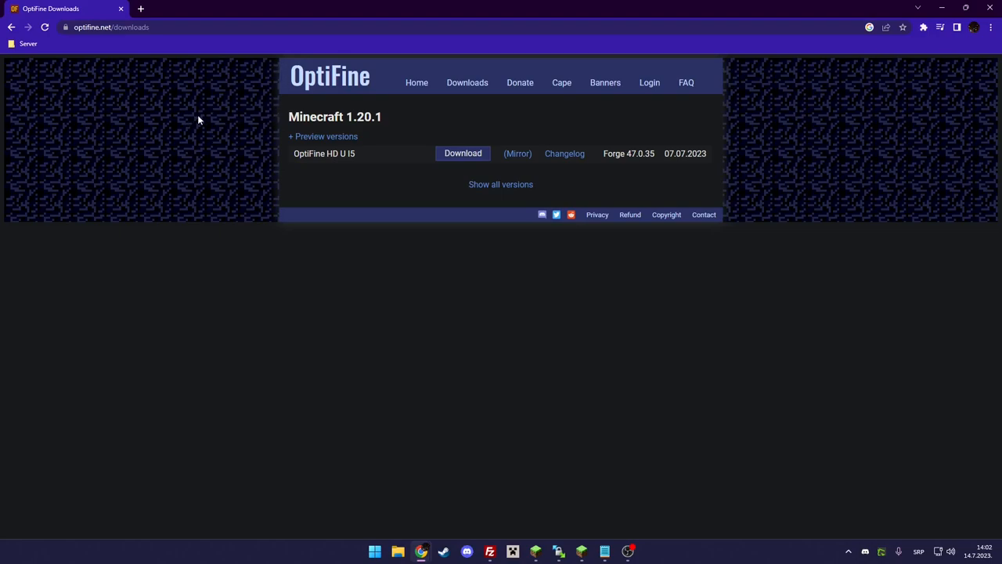
pyautogui.moveTo(210, 114)
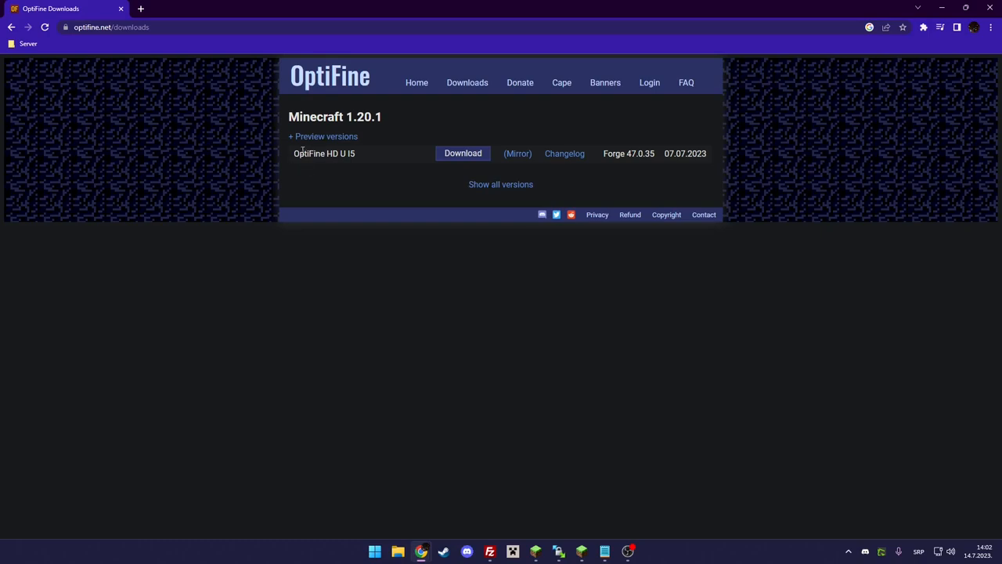
# - Download the OptiFine 1.20.1 HD U I5 jar past the ad page and save it to the desktop
pyautogui.click(463, 153)
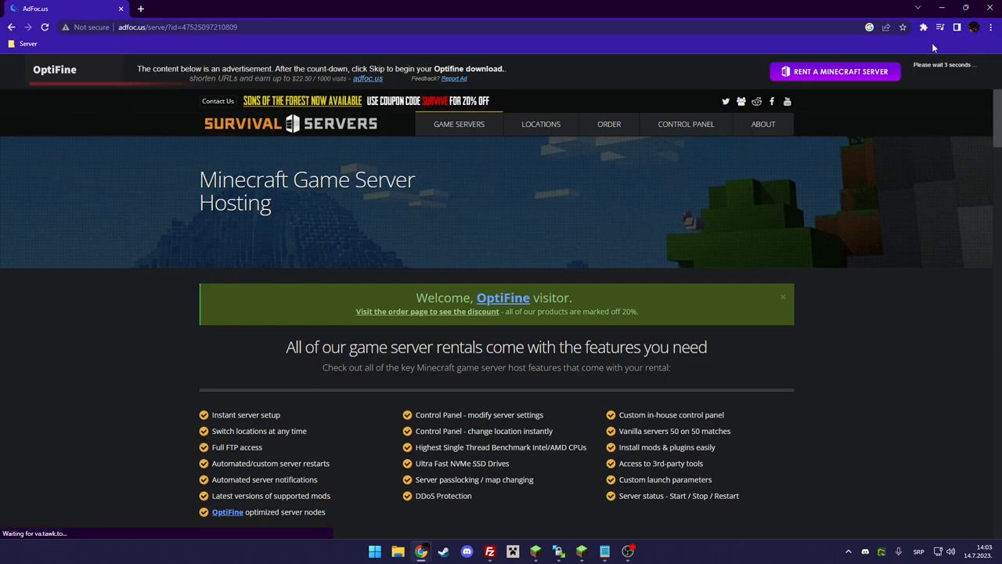
pyautogui.moveTo(958, 103)
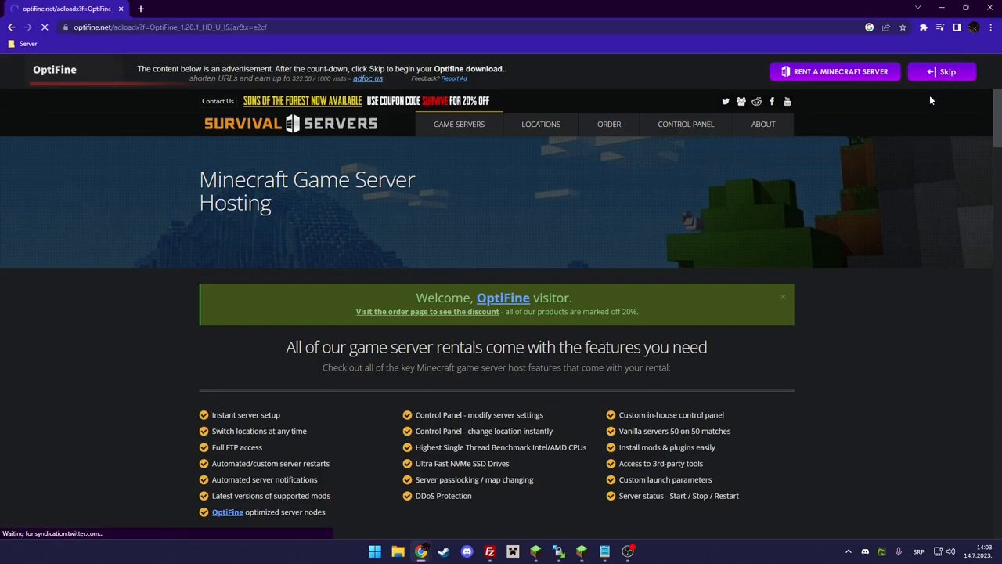
pyautogui.click(947, 71)
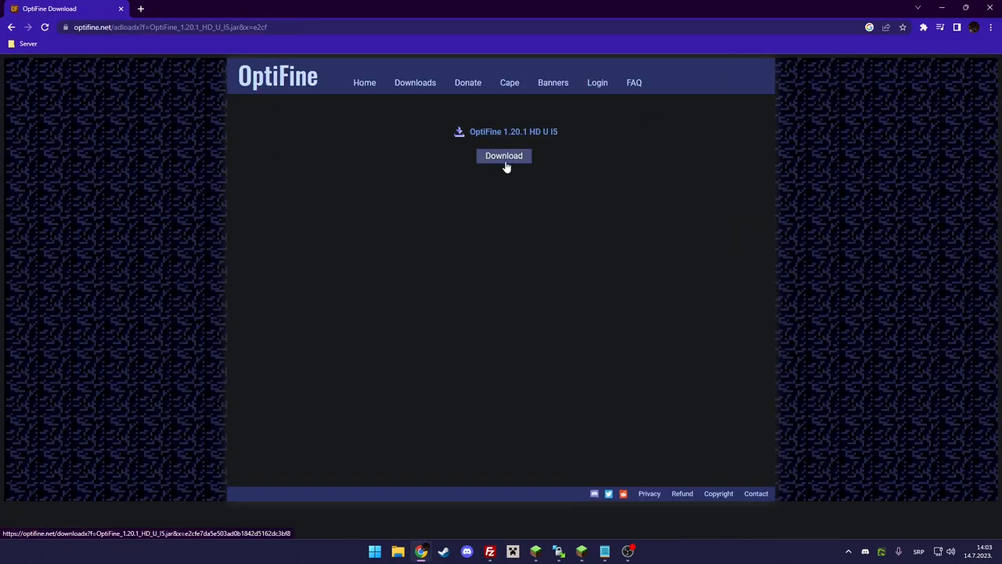
pyautogui.click(504, 155)
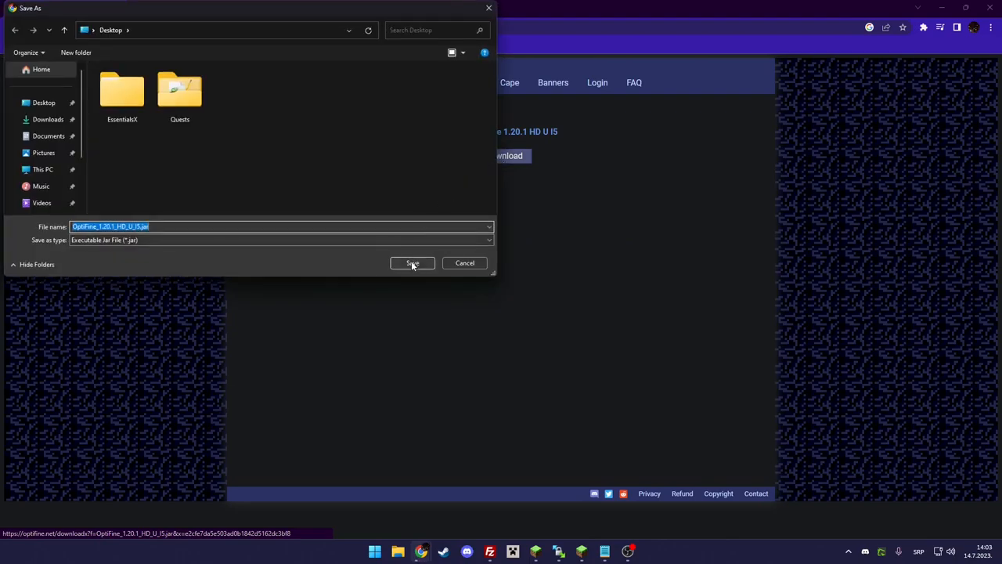
pyautogui.click(412, 263)
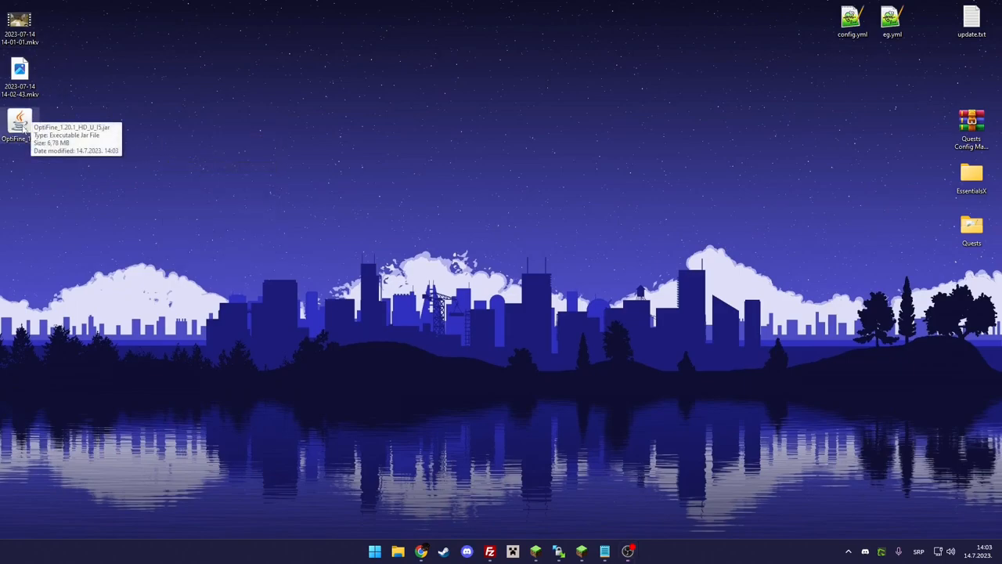
# - Launch the OptiFine HD Ultra I5 installer jar from the desktop
pyautogui.doubleClick(19, 125)
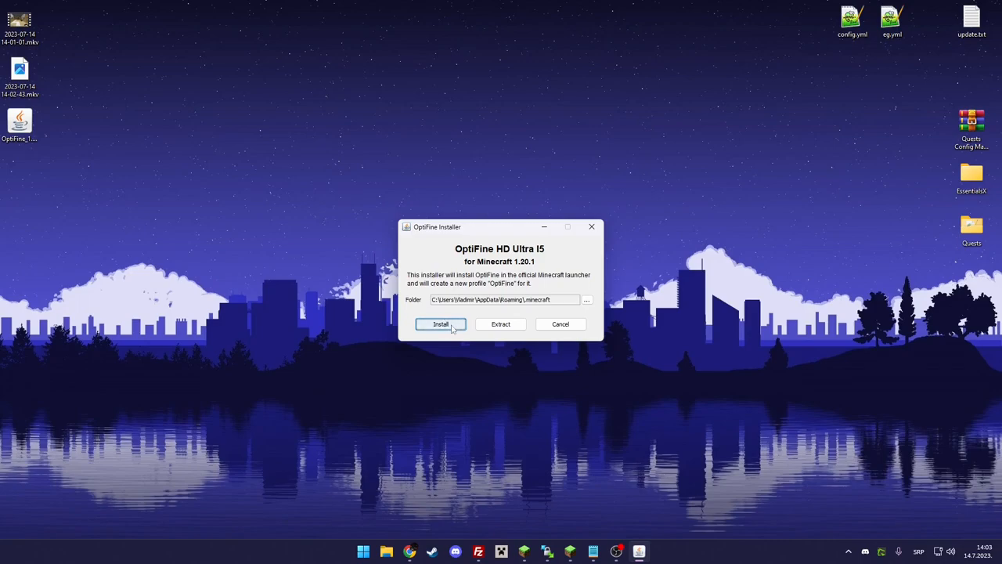
pyautogui.moveTo(439, 259)
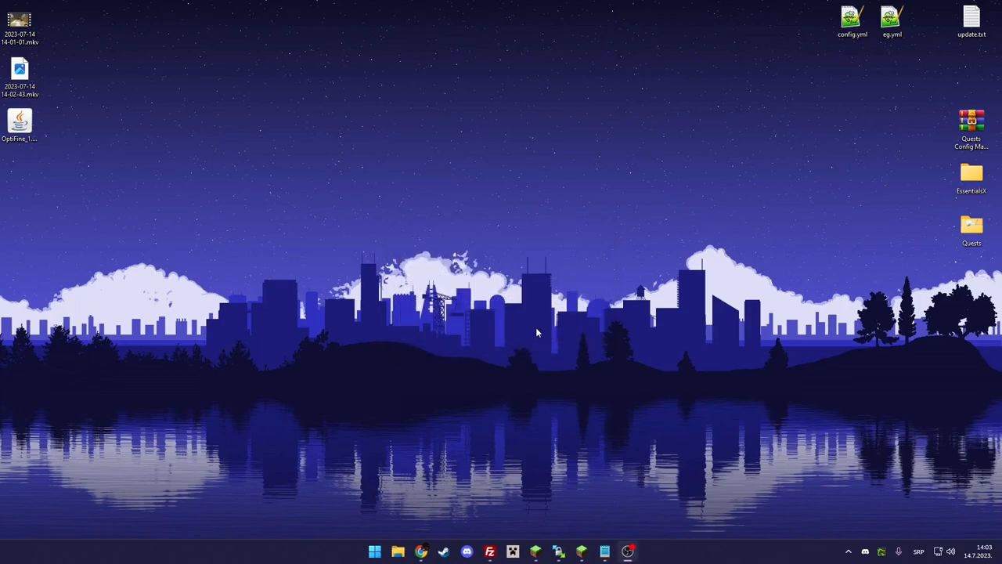
pyautogui.moveTo(541, 359)
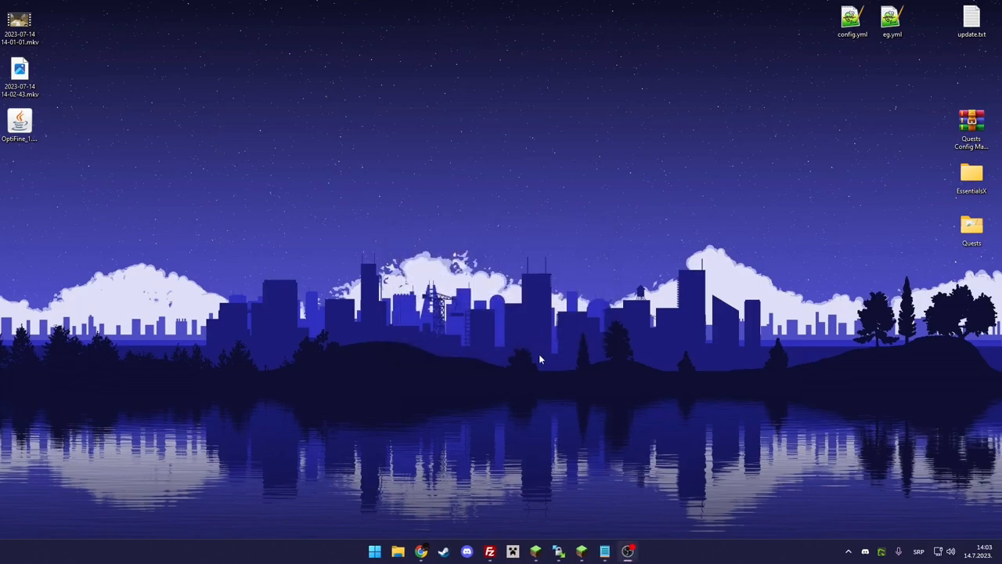
pyautogui.moveTo(577, 351)
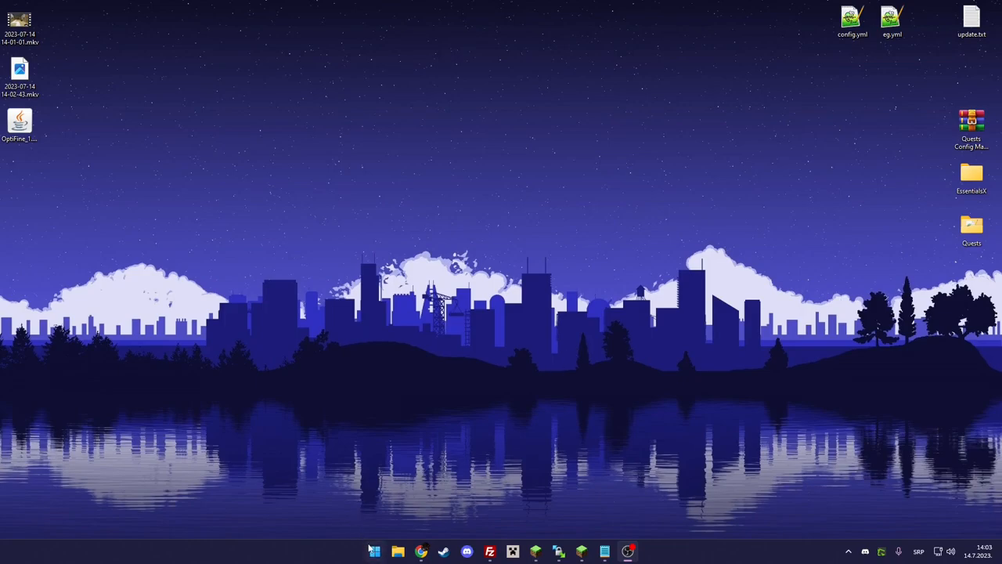
# - Browse File Explorer into the .minecraft folder under AppData Roaming
pyautogui.click(375, 551)
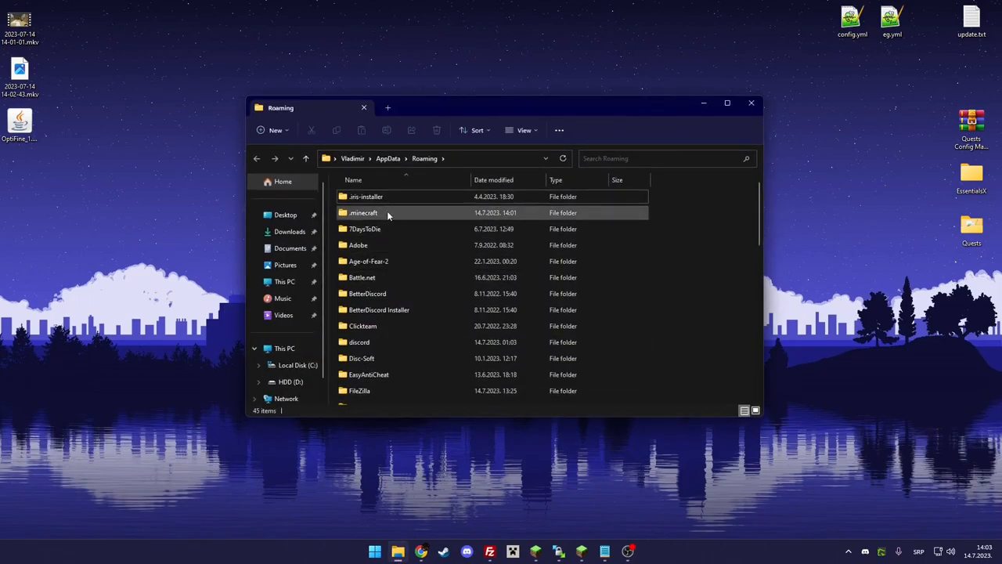
pyautogui.doubleClick(364, 212)
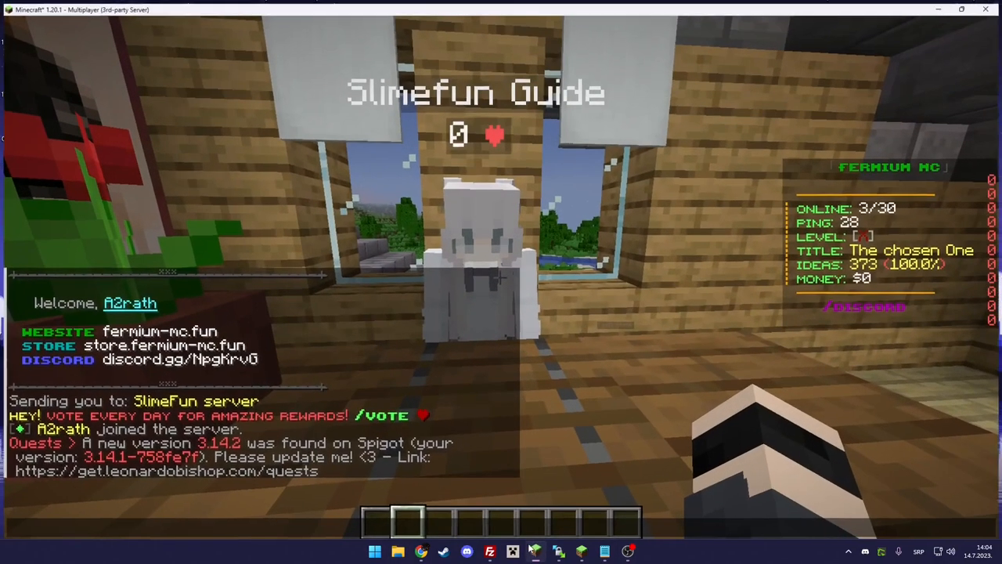
# - Check the resource packs folder, then apply the selected Slimefun v1.0 BrasilCraft pack
pyautogui.press('Escape')
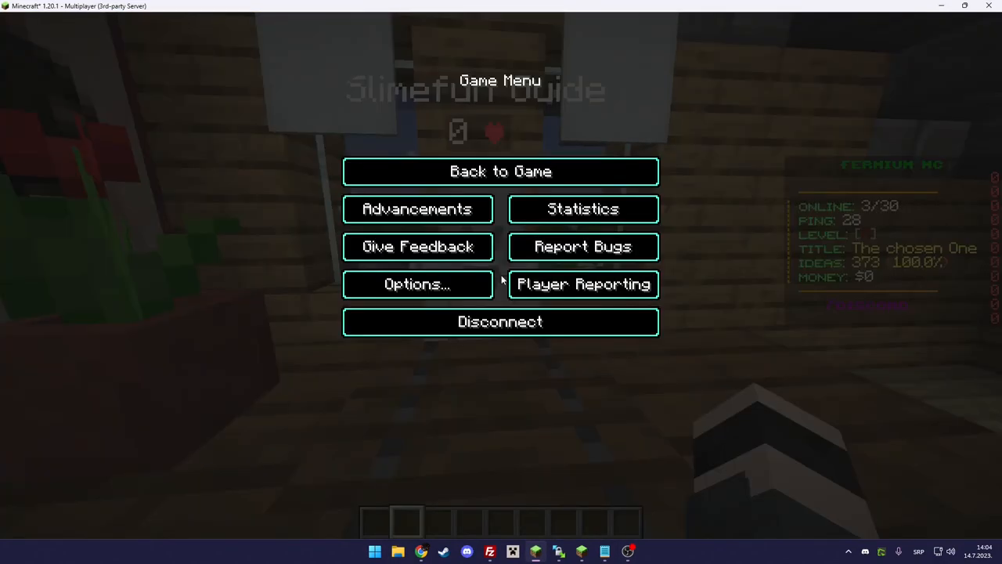
pyautogui.click(417, 283)
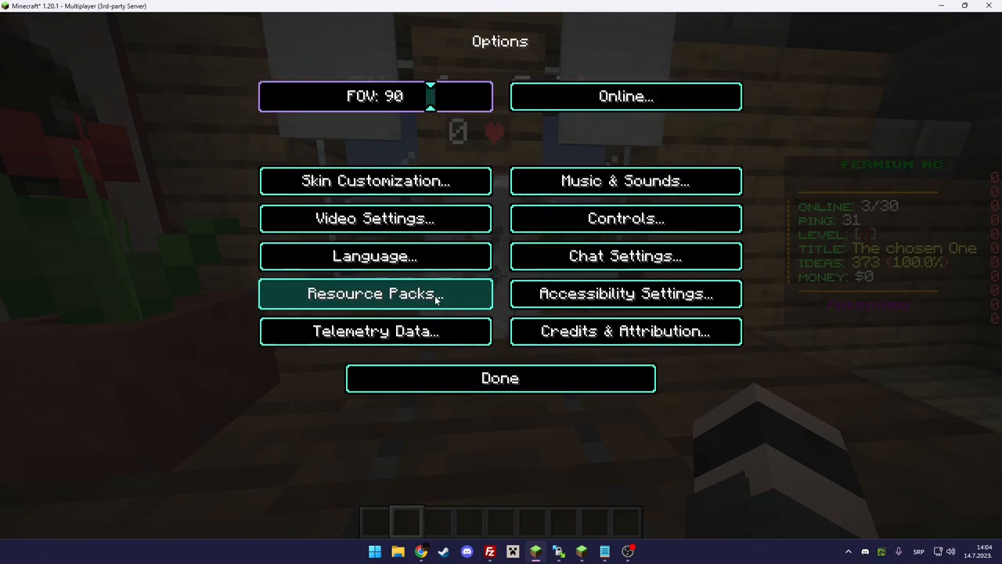
pyautogui.click(374, 293)
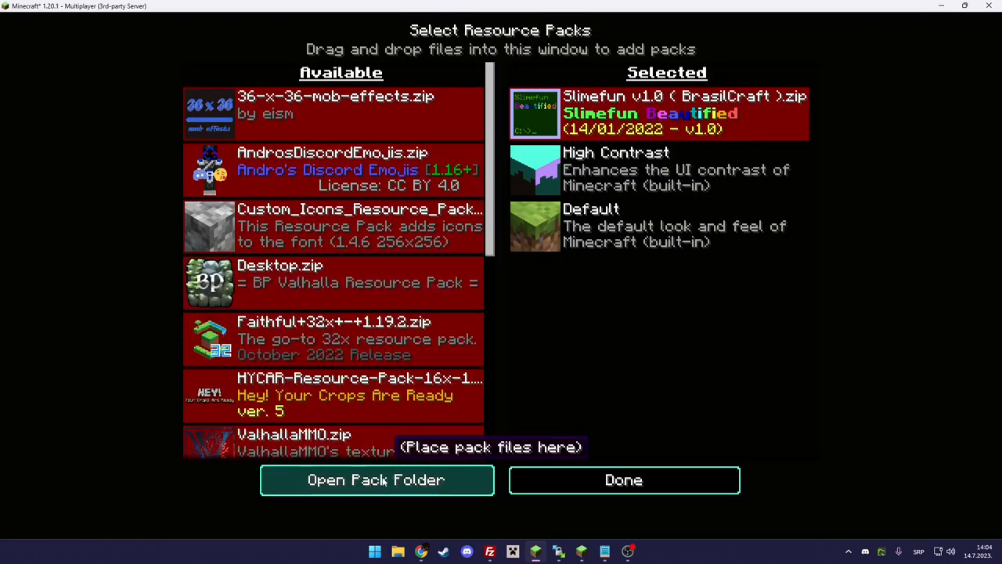
pyautogui.click(376, 479)
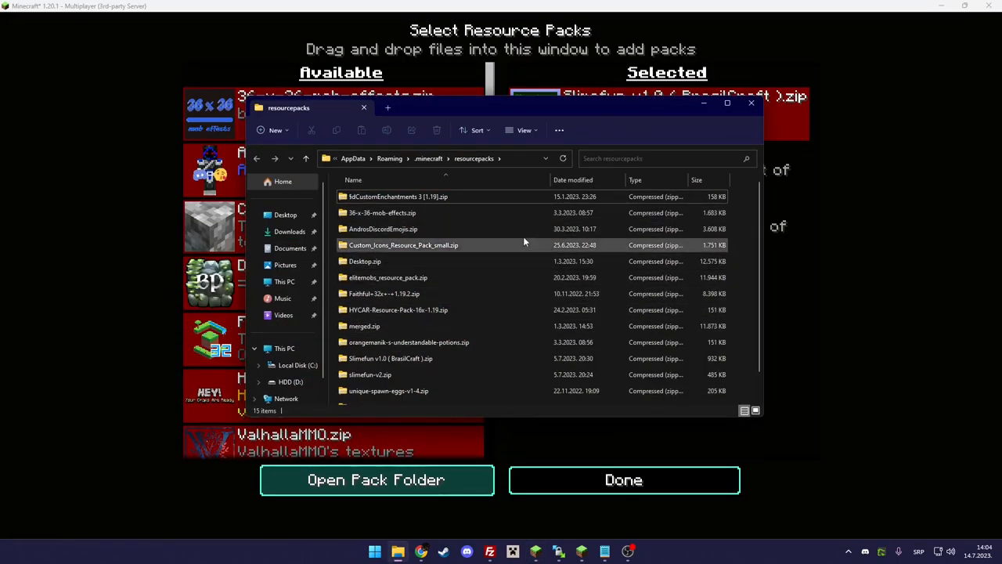
pyautogui.moveTo(386, 277)
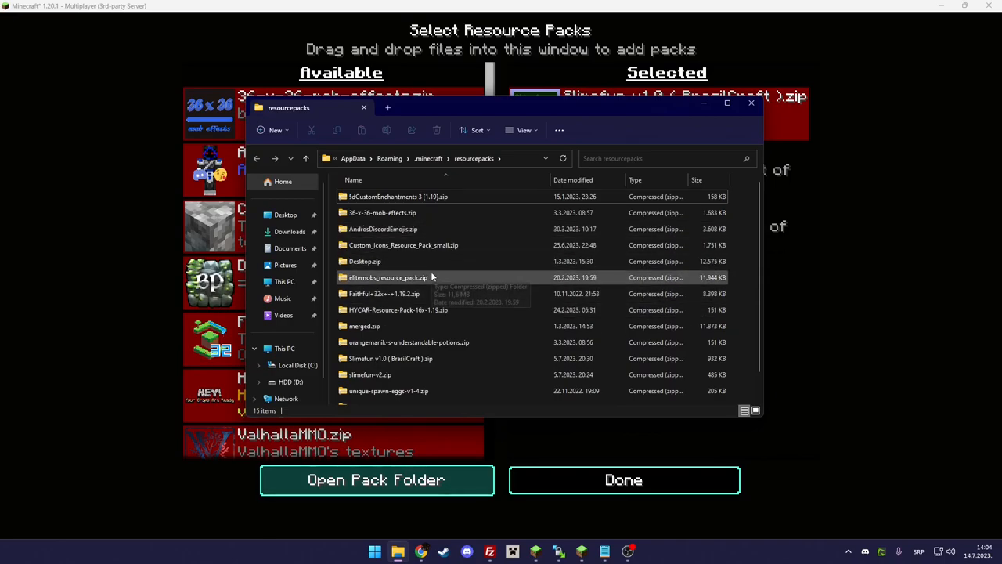
pyautogui.moveTo(431, 277)
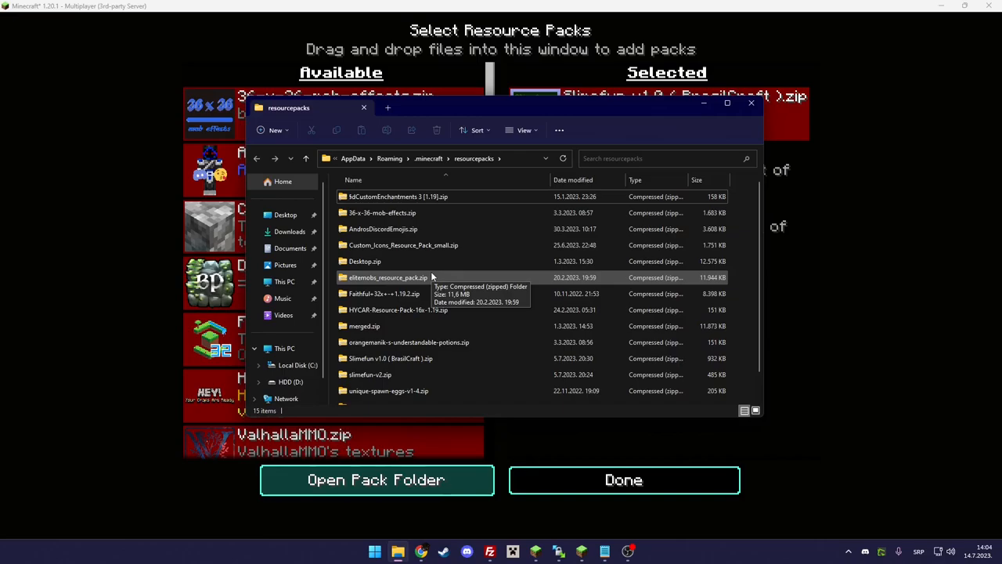
pyautogui.moveTo(751, 103)
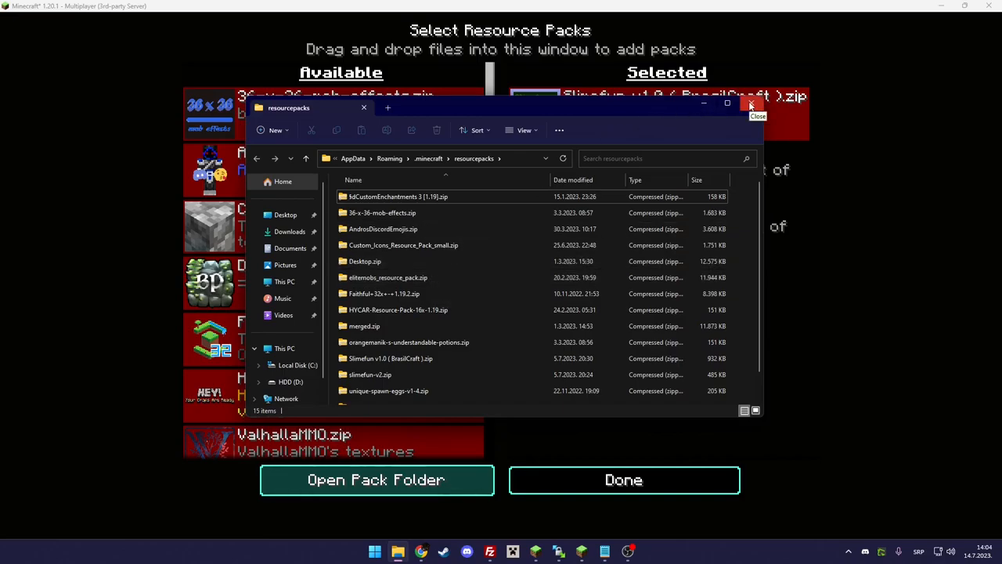
pyautogui.click(750, 103)
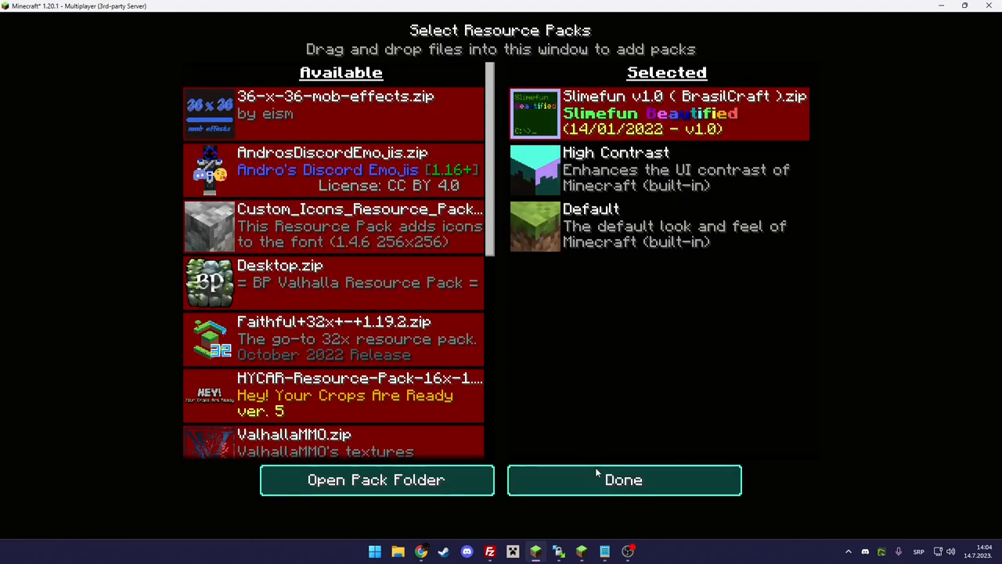
pyautogui.click(624, 479)
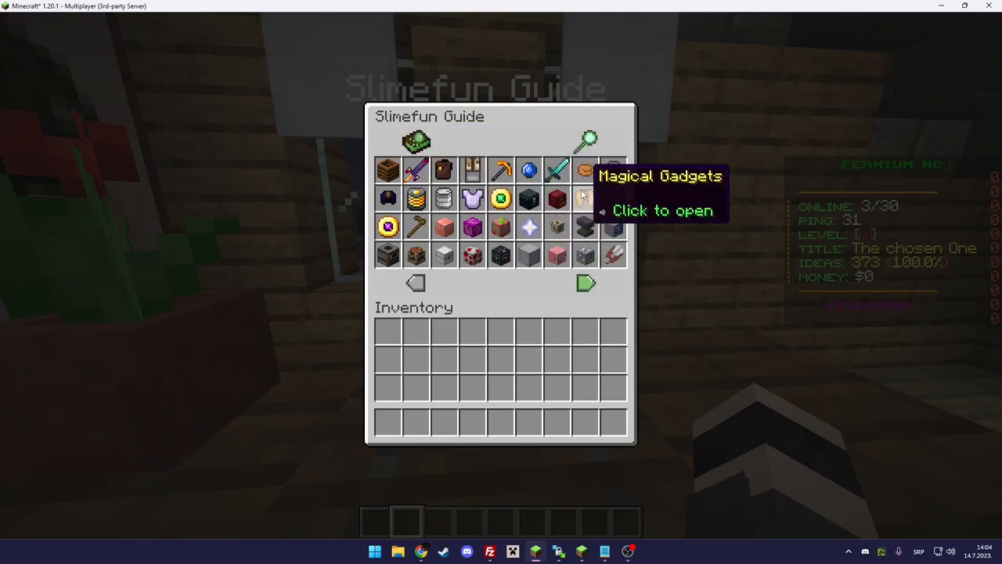
pyautogui.moveTo(443, 171)
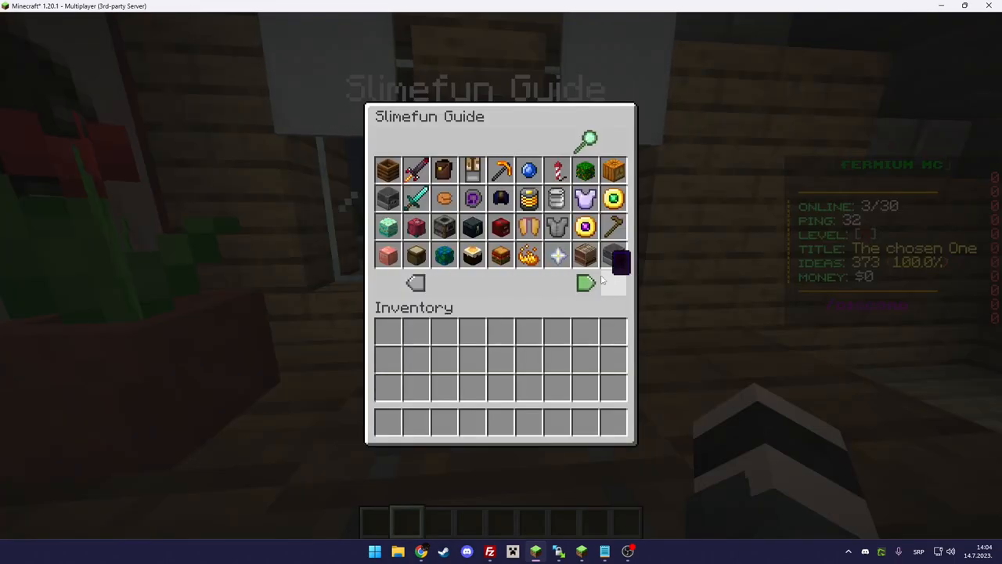
# - Page through guide categories and energy capacitors, then return and open the GPS category
pyautogui.click(586, 283)
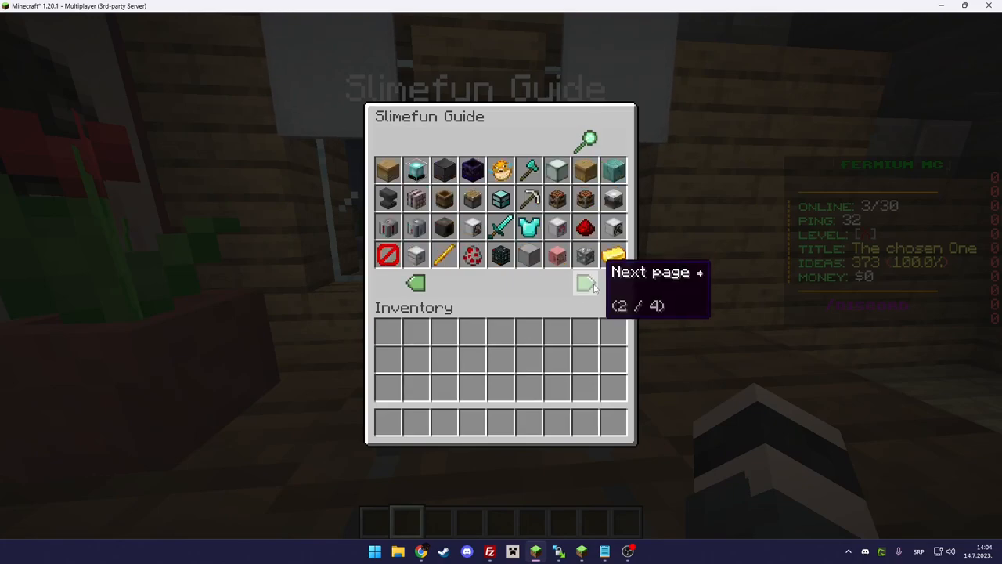
pyautogui.click(586, 283)
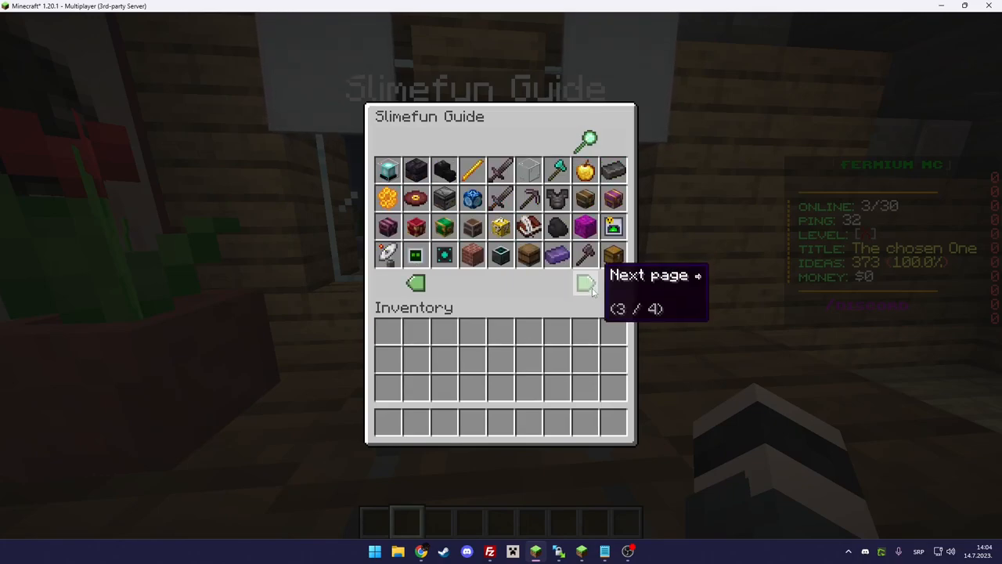
pyautogui.click(586, 283)
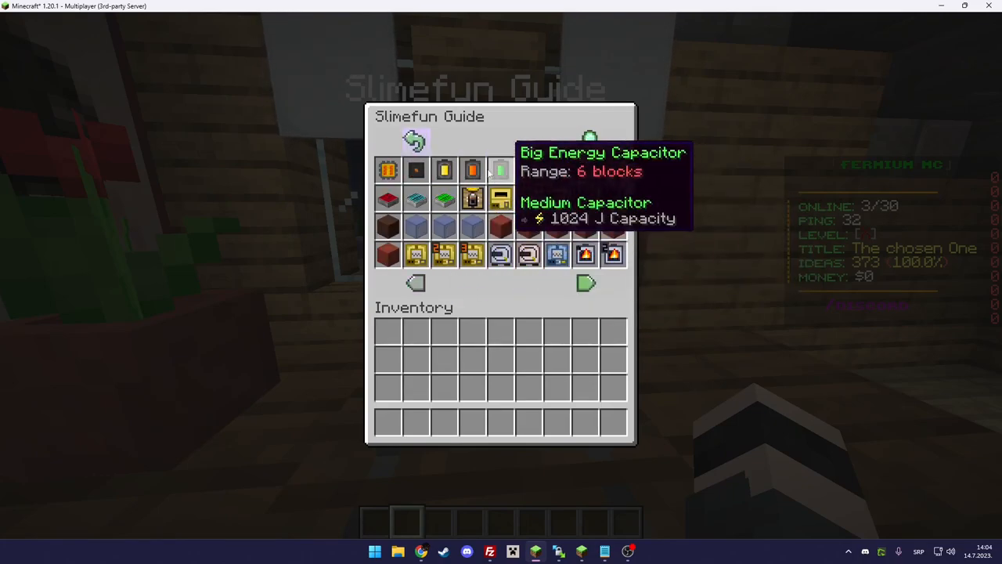
pyautogui.click(585, 283)
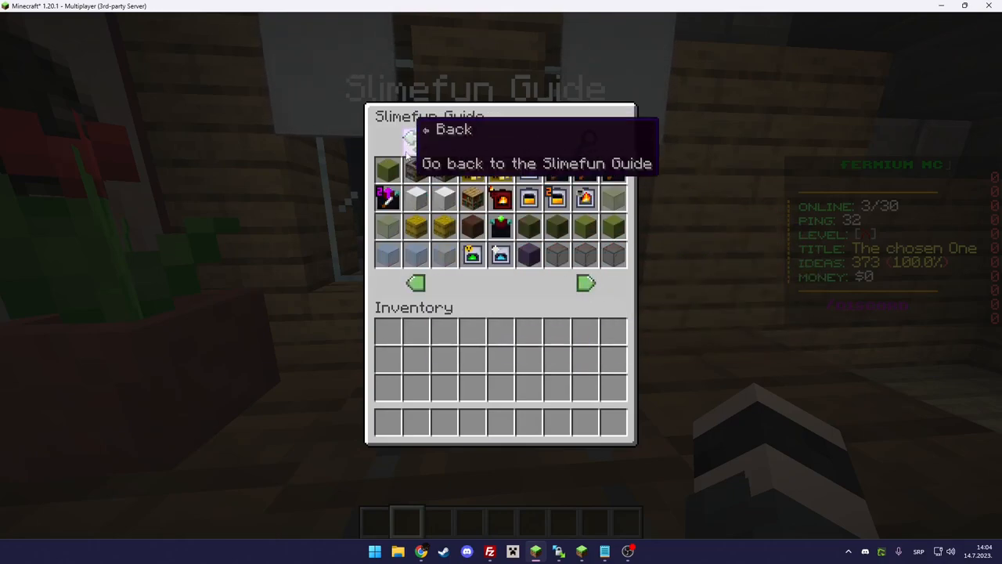
pyautogui.click(586, 283)
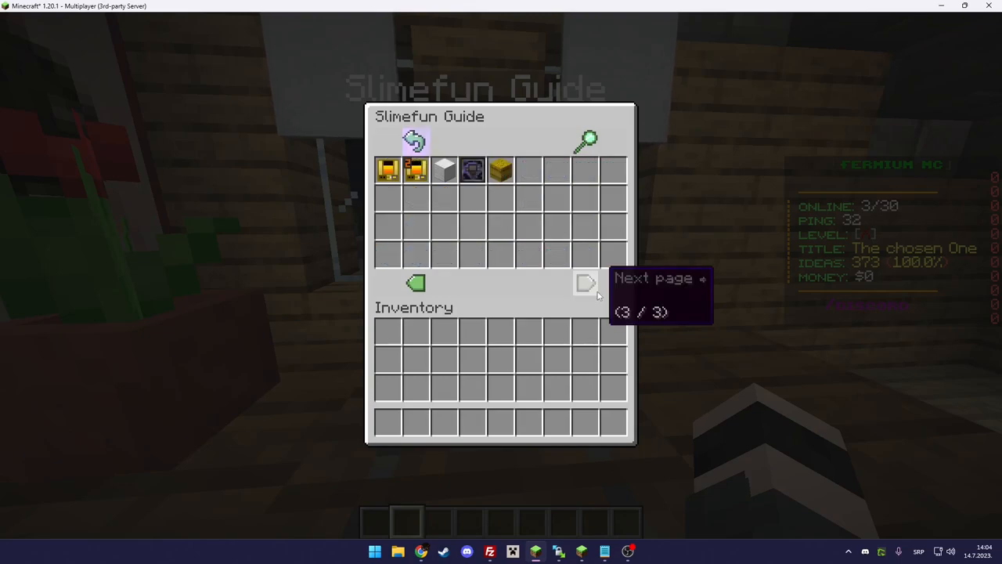
pyautogui.click(586, 282)
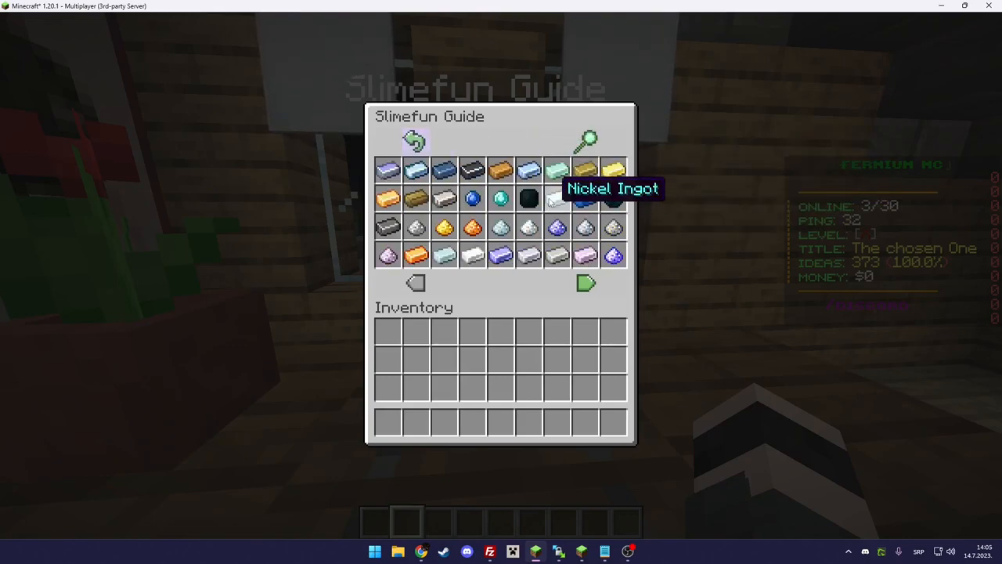
pyautogui.moveTo(416, 227)
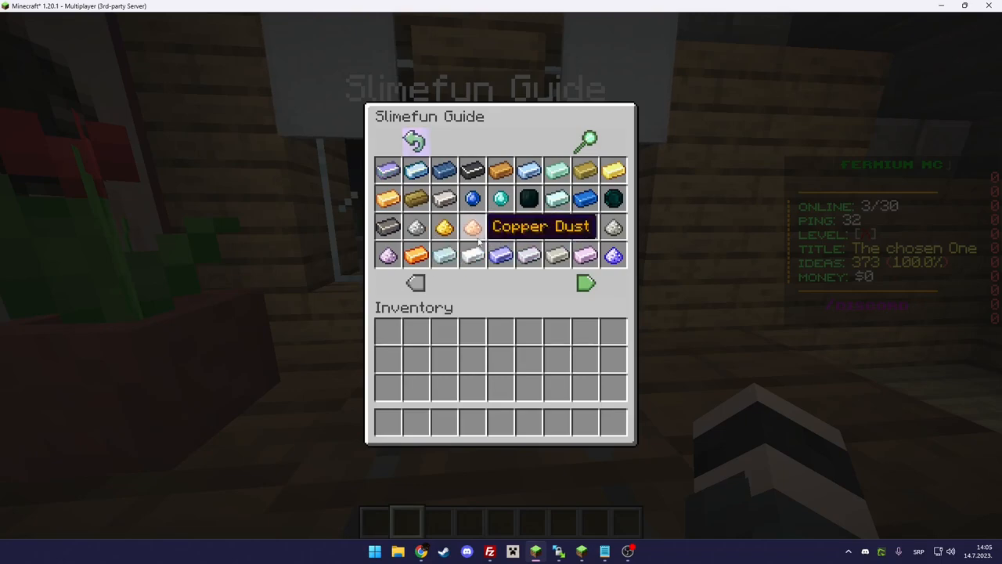
pyautogui.moveTo(664, 283)
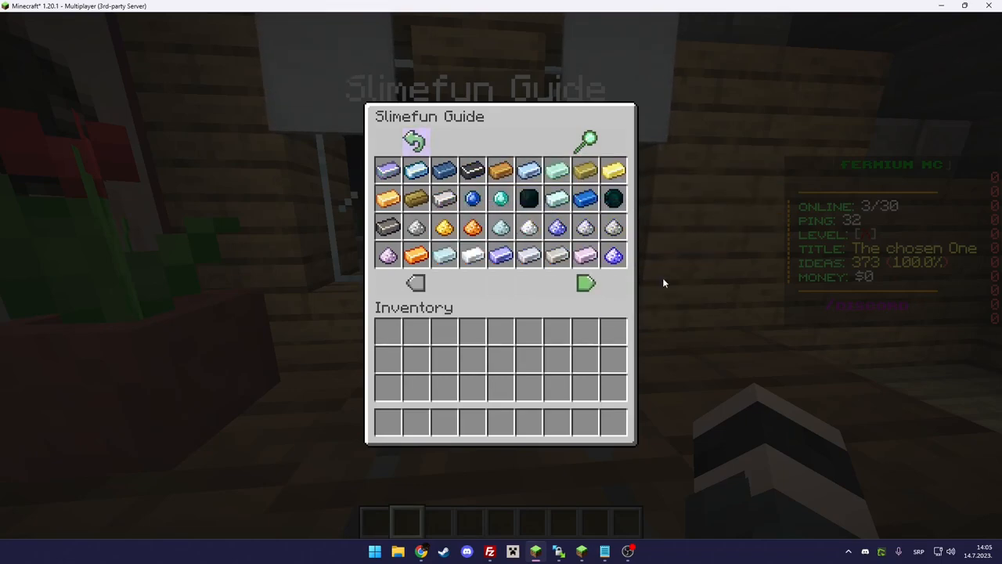
pyautogui.click(586, 283)
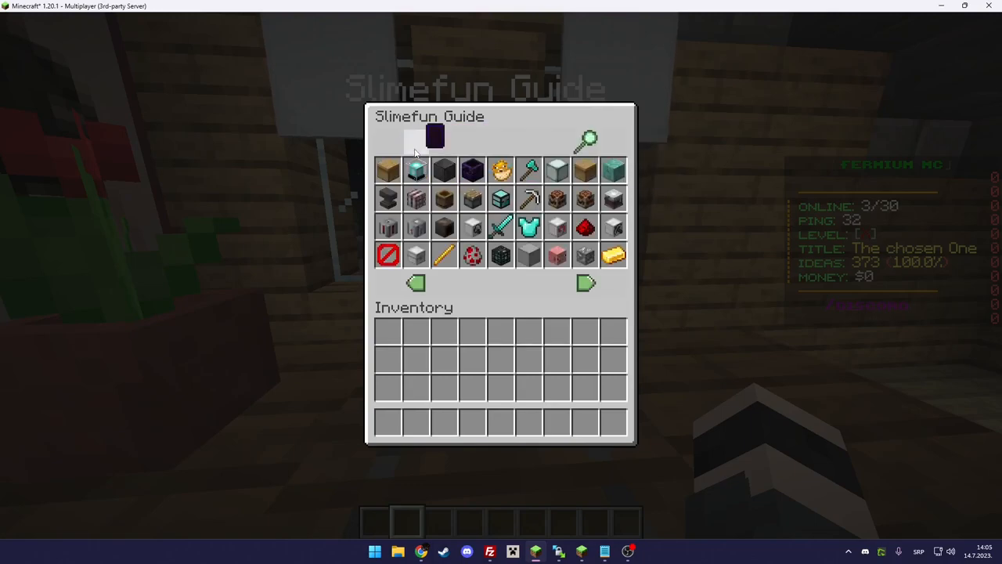
pyautogui.click(586, 284)
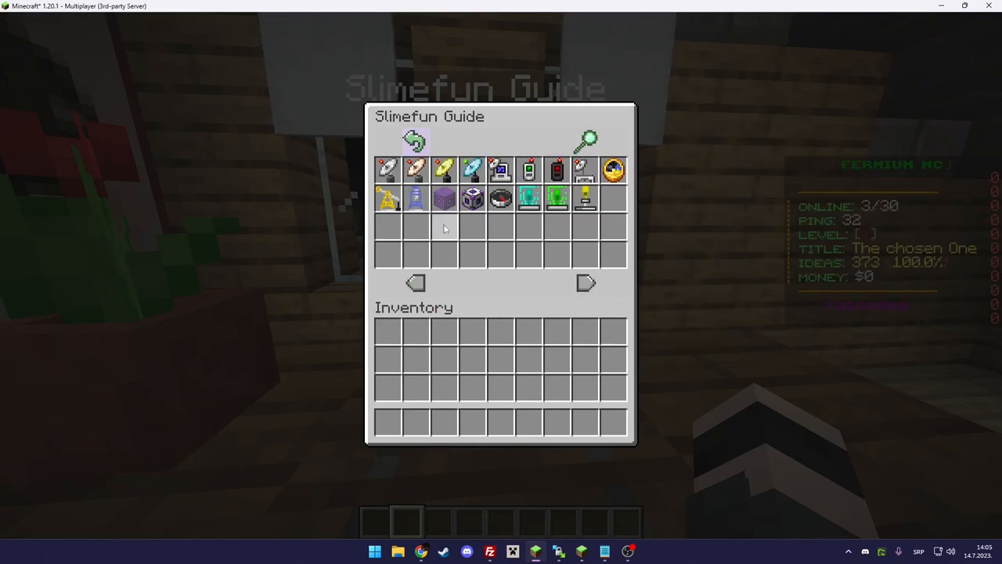
pyautogui.moveTo(472, 198)
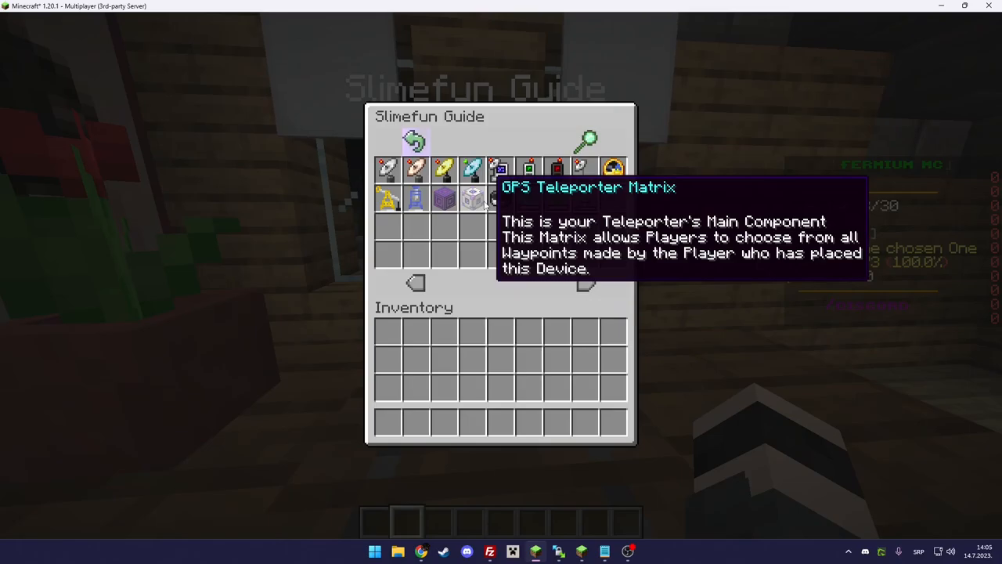